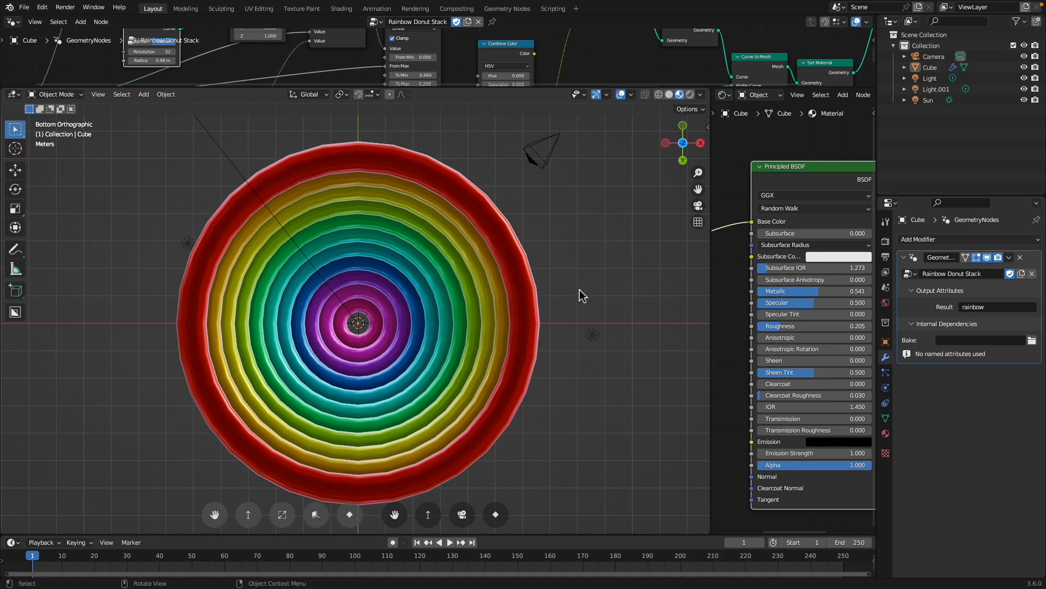
mouse_move(586, 270)
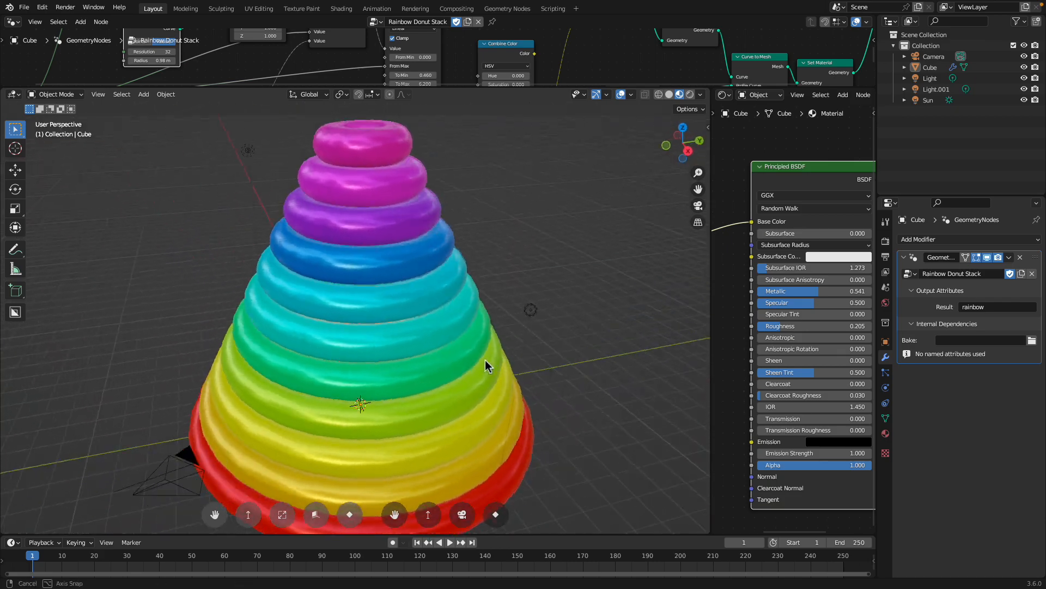
Orbit to the stack's side and widen each ring's Curve Circle radius
left_click_drag(487, 365, 564, 97)
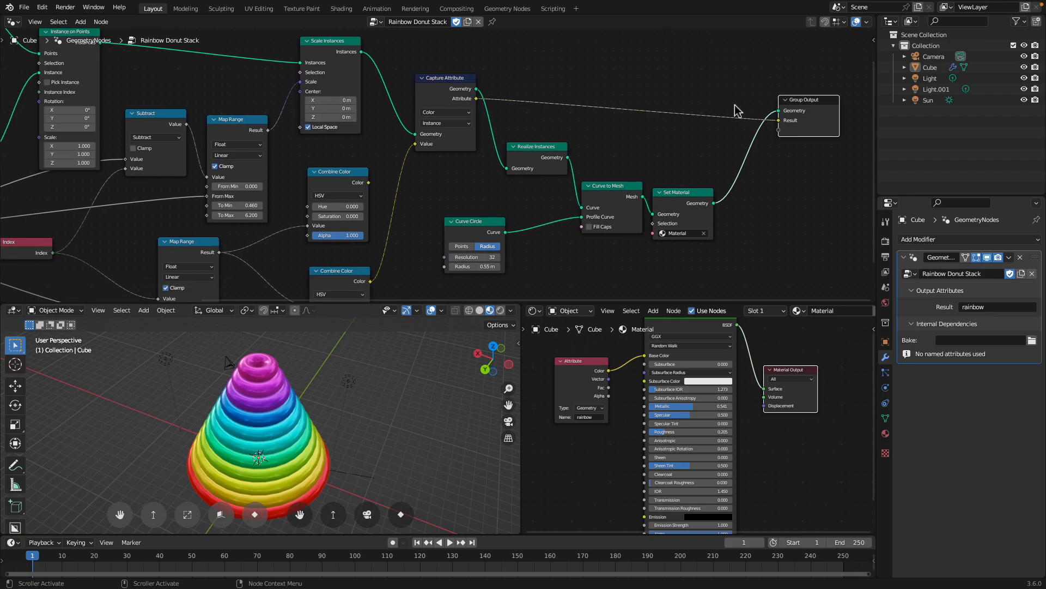
mouse_move(593, 116)
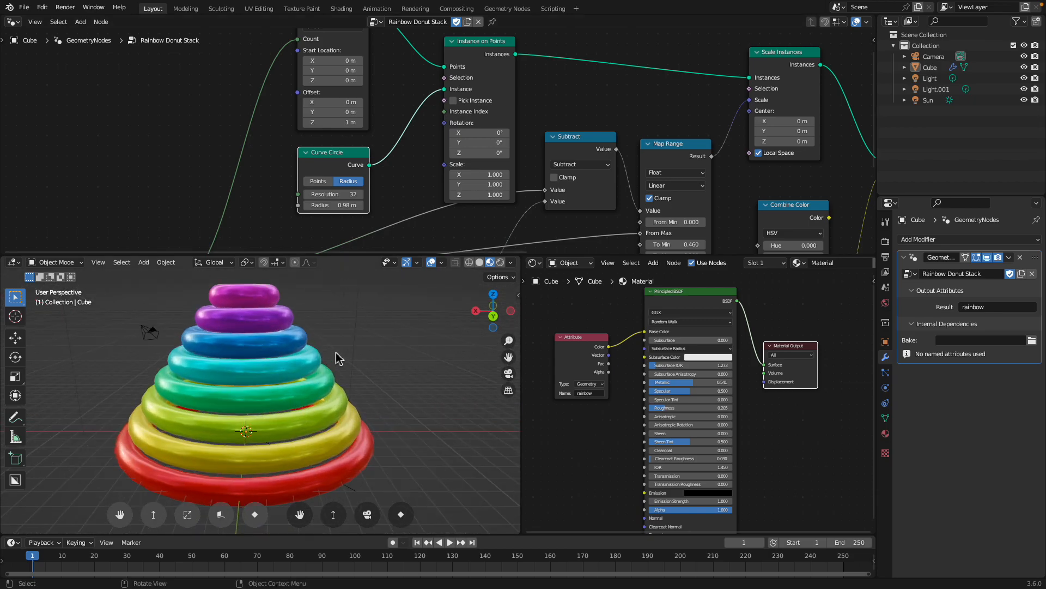
left_click_drag(334, 357, 317, 386)
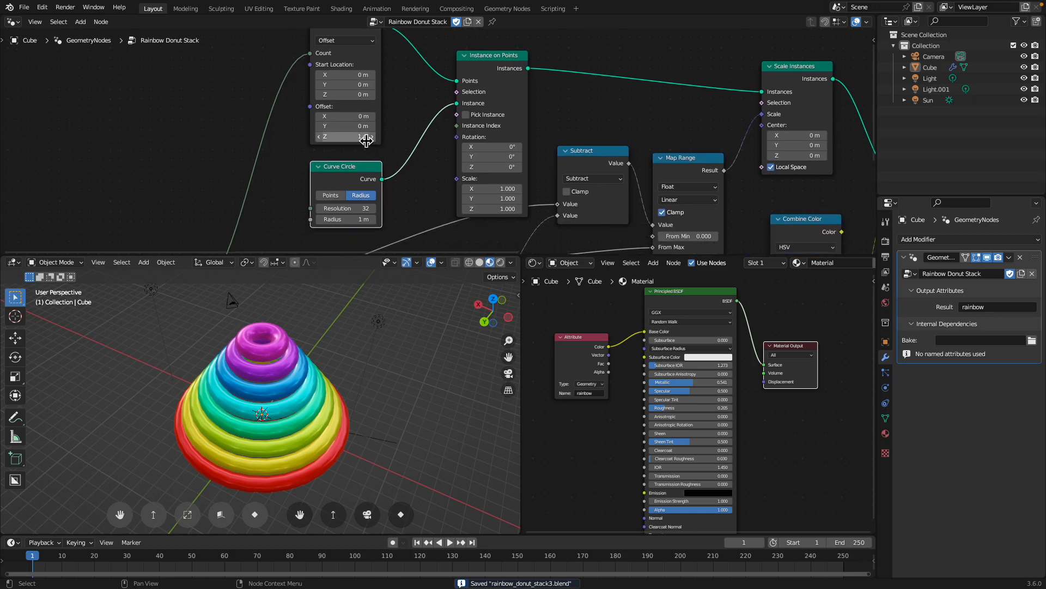
Drag Mesh Line Offset Z to spread the rings further apart vertically
left_click_drag(345, 136, 374, 137)
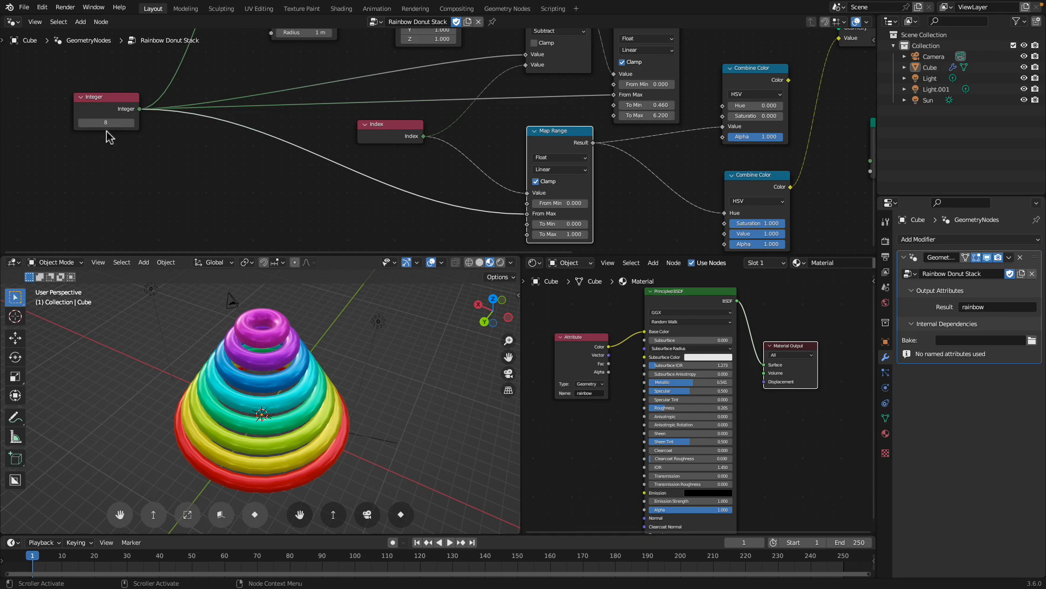
Drag the Integer node value upward to add more rings to the stack
left_click_drag(105, 122, 127, 122)
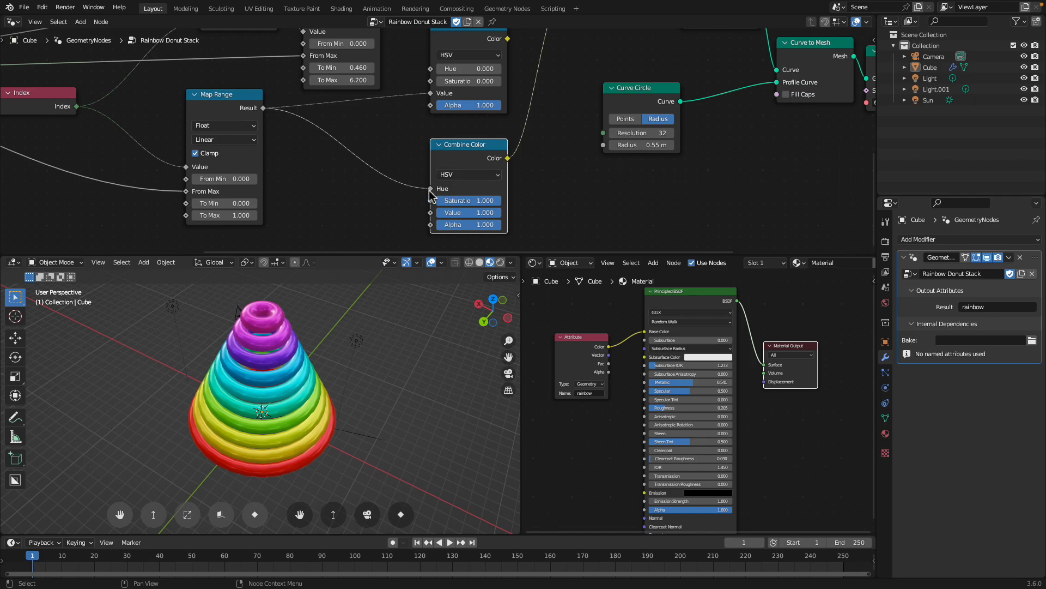
mouse_move(414, 185)
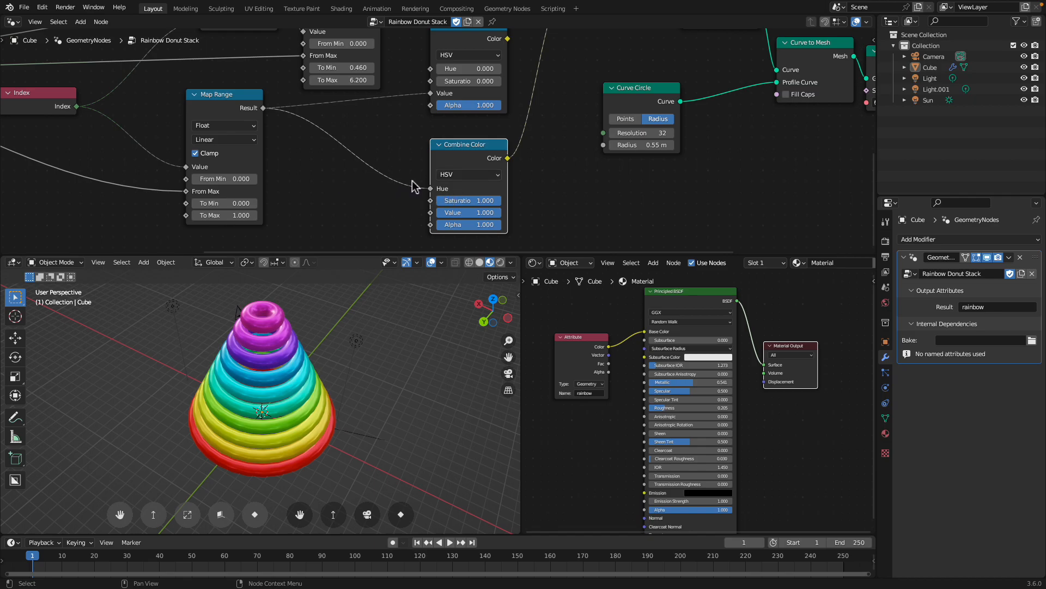
mouse_move(345, 356)
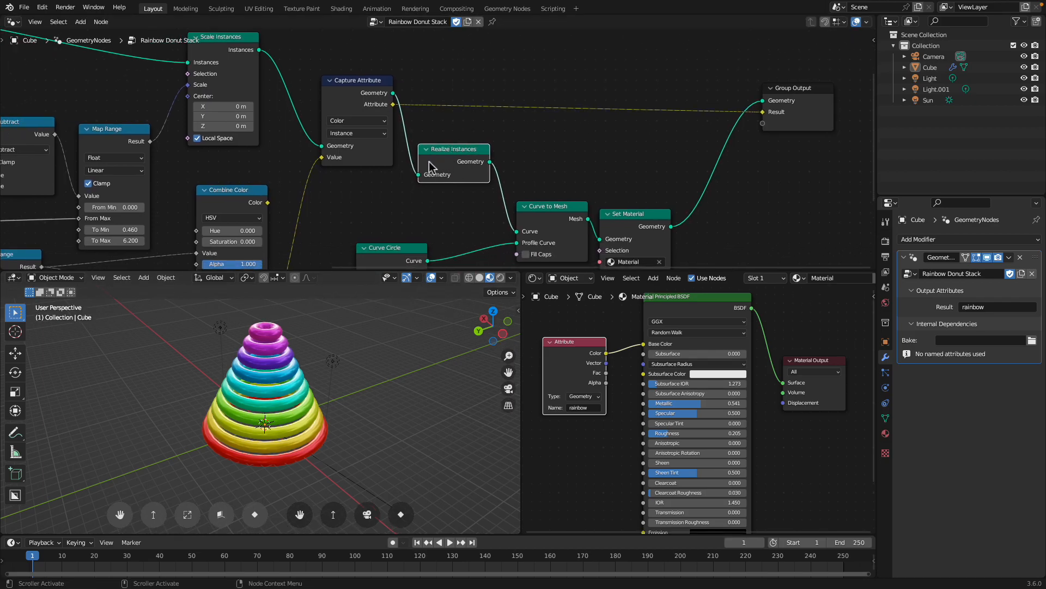
Collapse the Realize Instances node to tidy the node tree
left_click(427, 148)
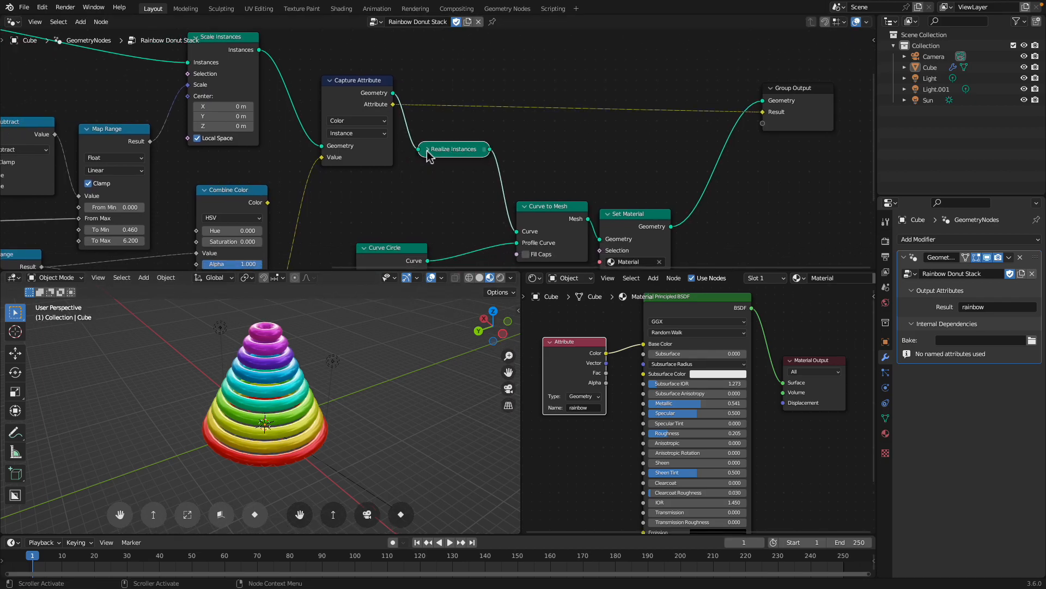
mouse_move(445, 154)
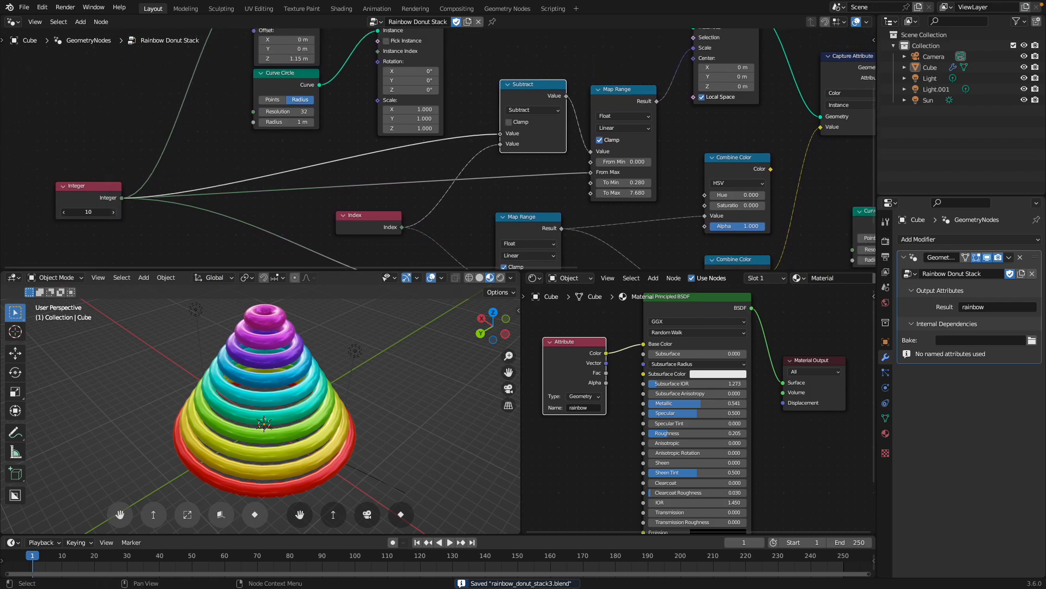
Edit the Map Range To Min and To Max ring size values
left_click(112, 212)
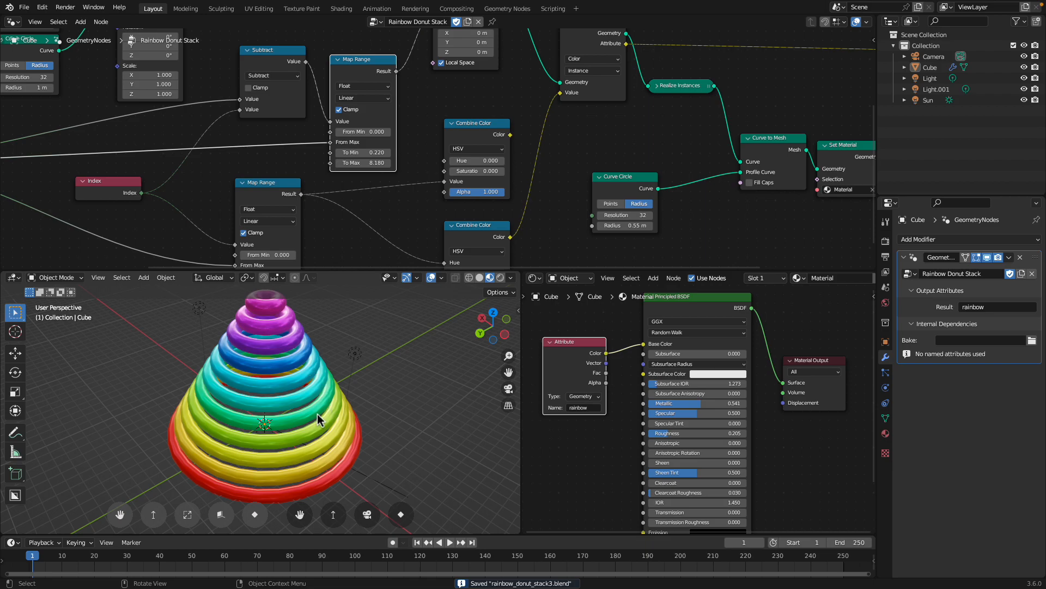
mouse_move(280, 309)
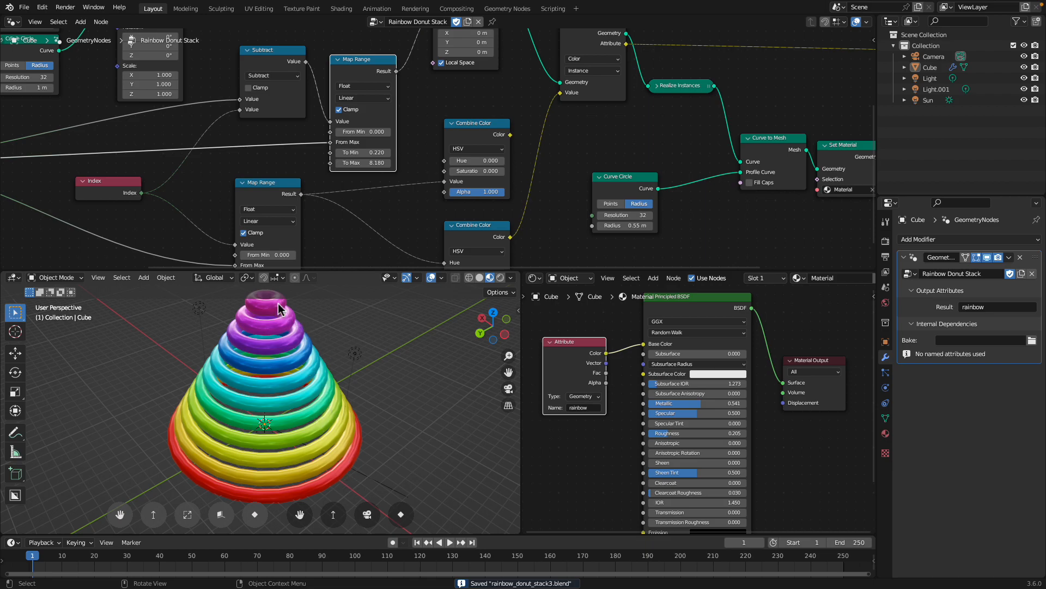
mouse_move(277, 312)
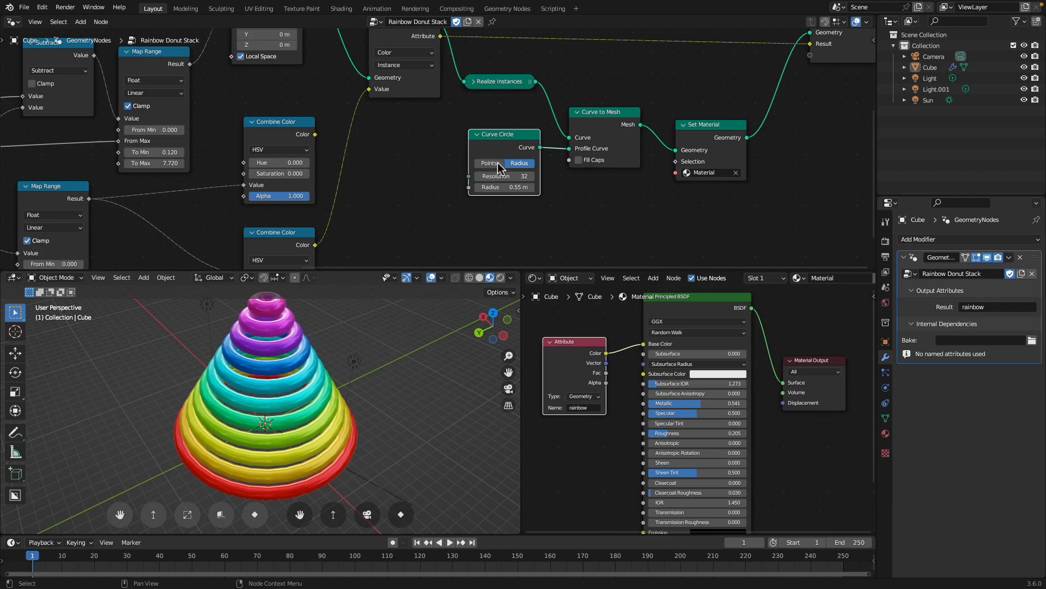
Adjust the Curve Circle profile radius, ending with thinner ring tubes
left_click_drag(504, 187, 517, 187)
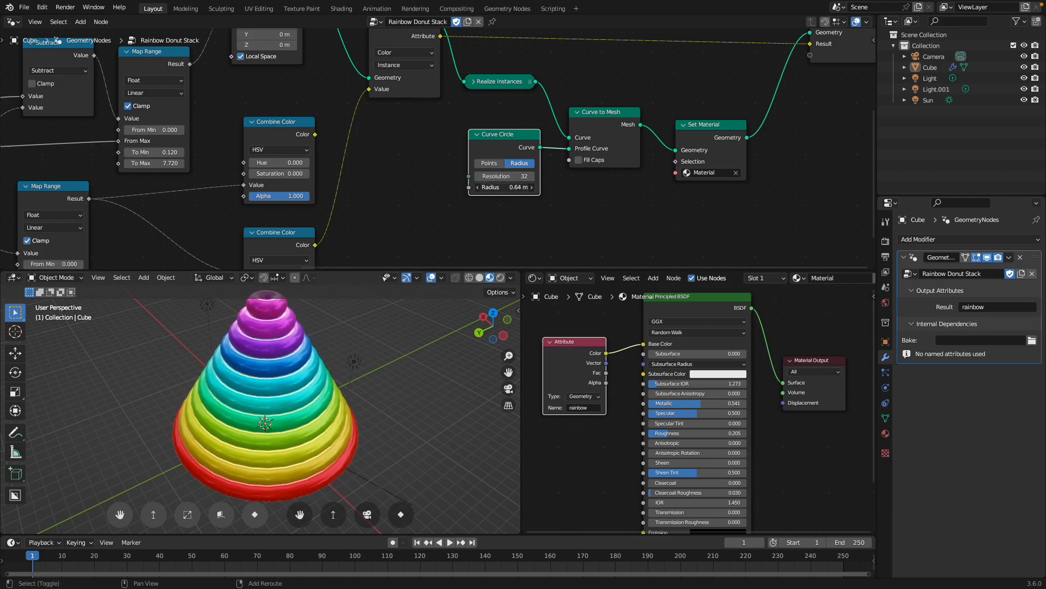
left_click_drag(504, 187, 540, 187)
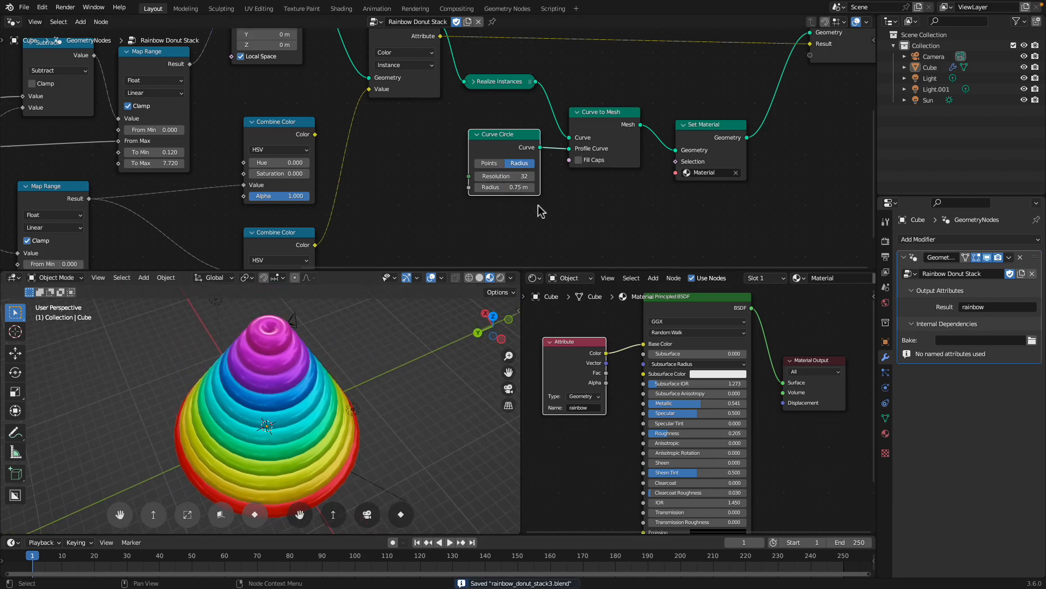
left_click_drag(504, 187, 467, 187)
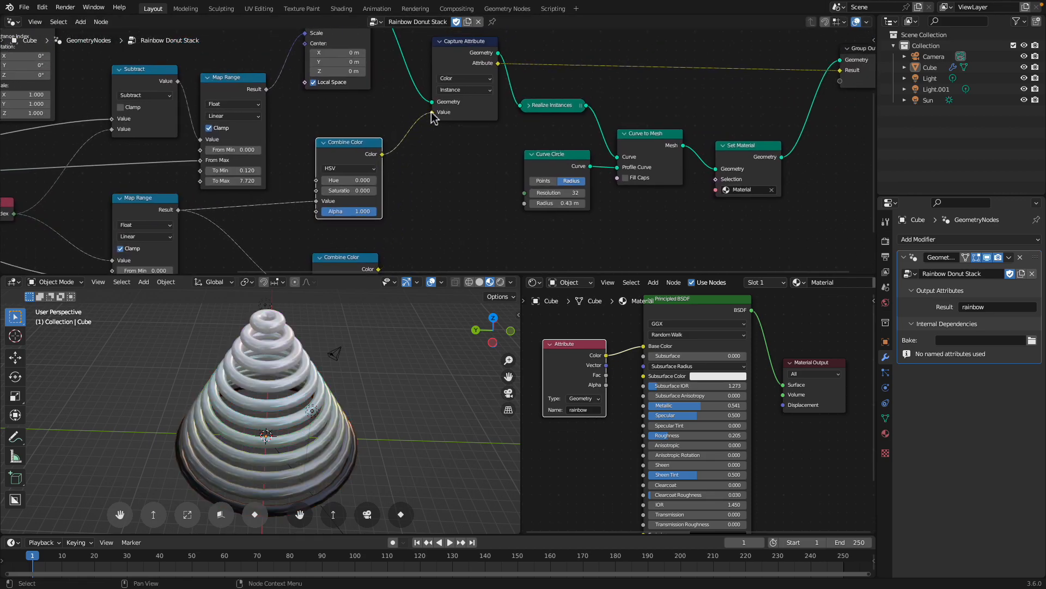
mouse_move(458, 237)
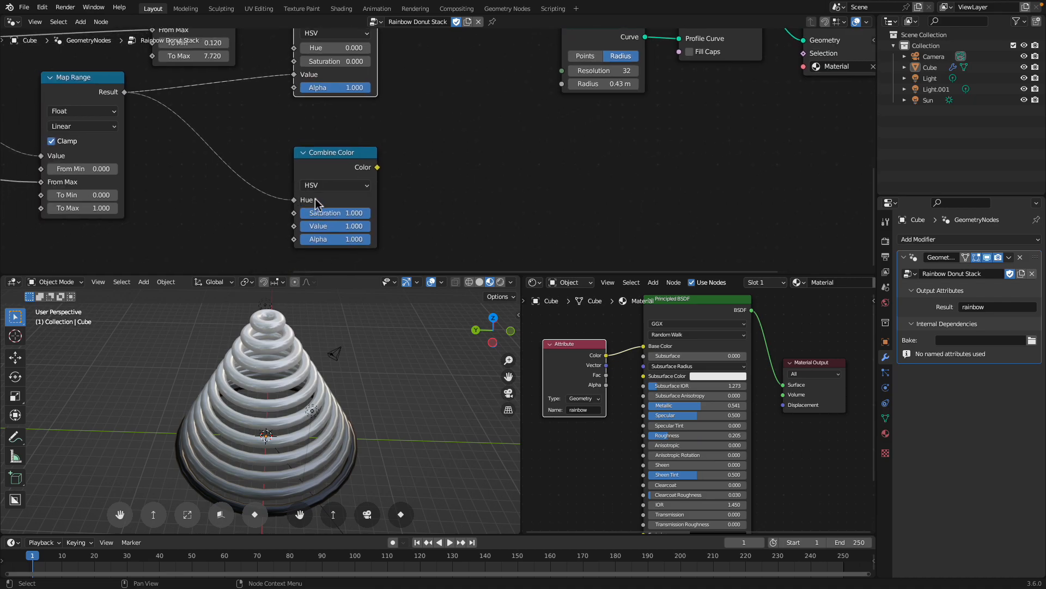
mouse_move(314, 204)
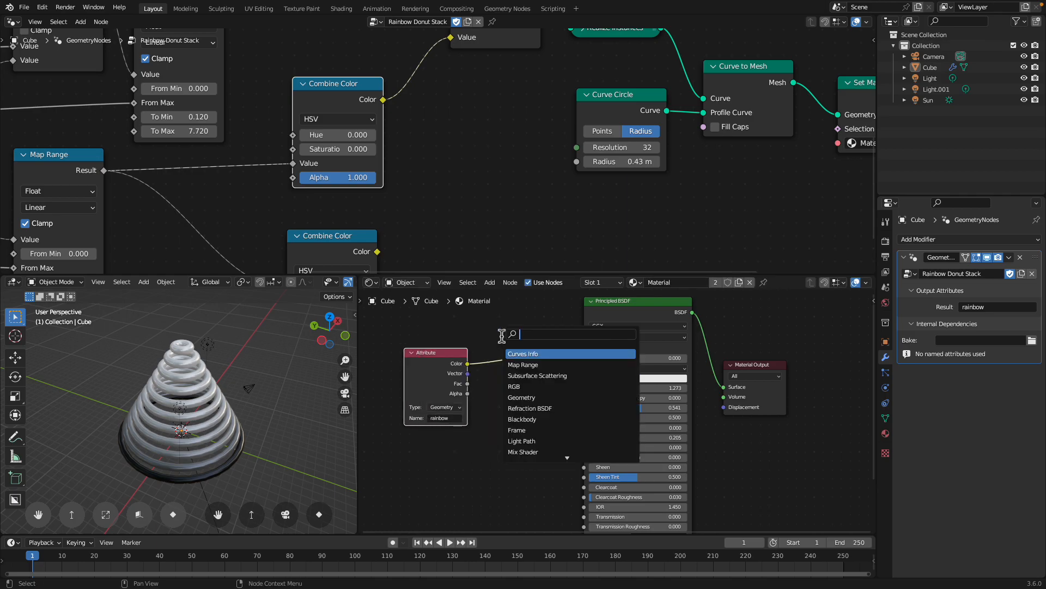
Add a Color Ramp to the material and set a gradient stop colour
type("color")
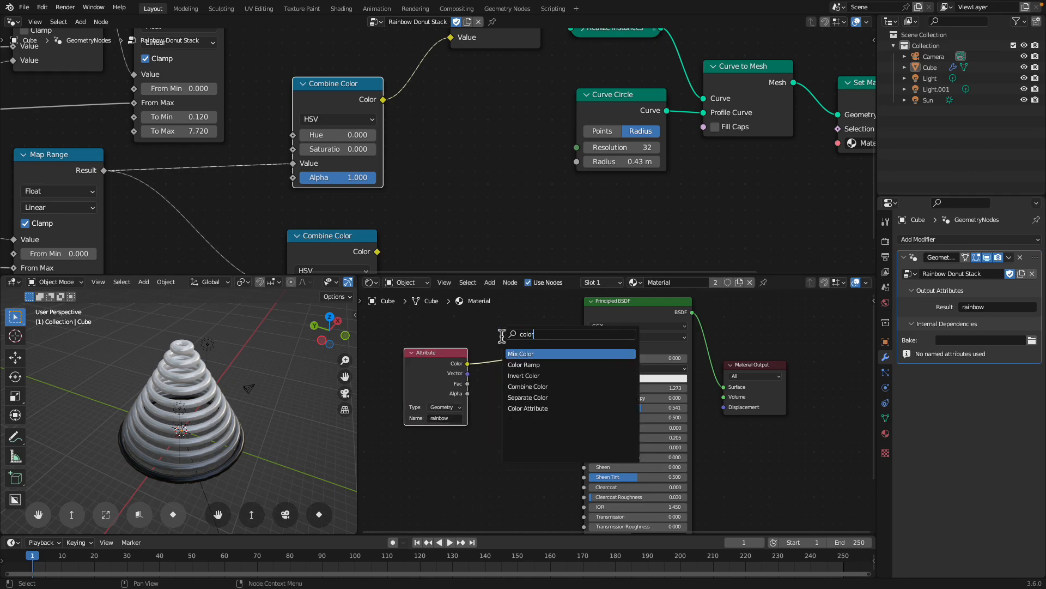
left_click(523, 365)
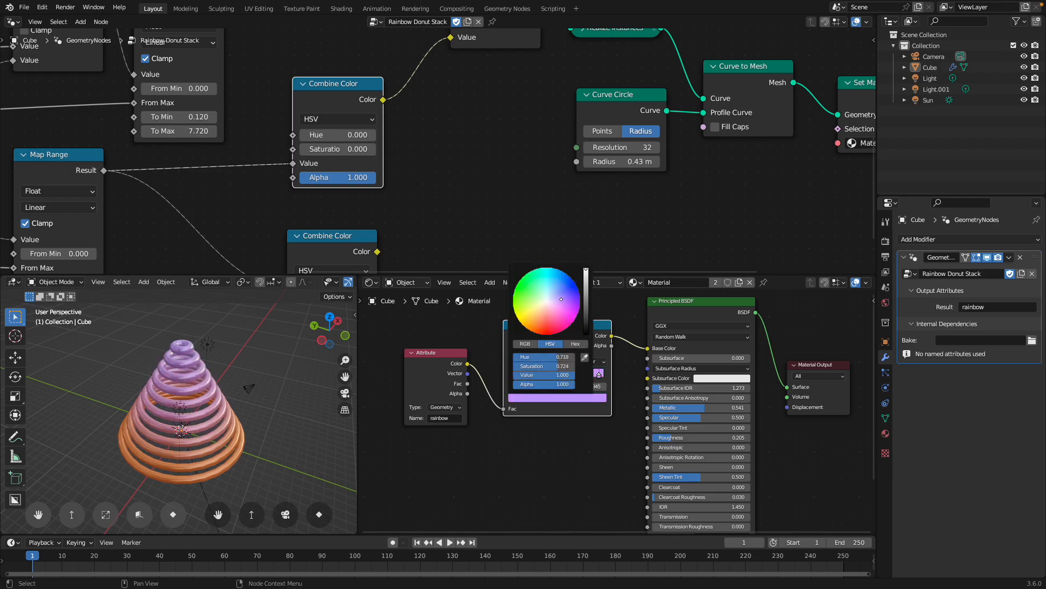
left_click(570, 325)
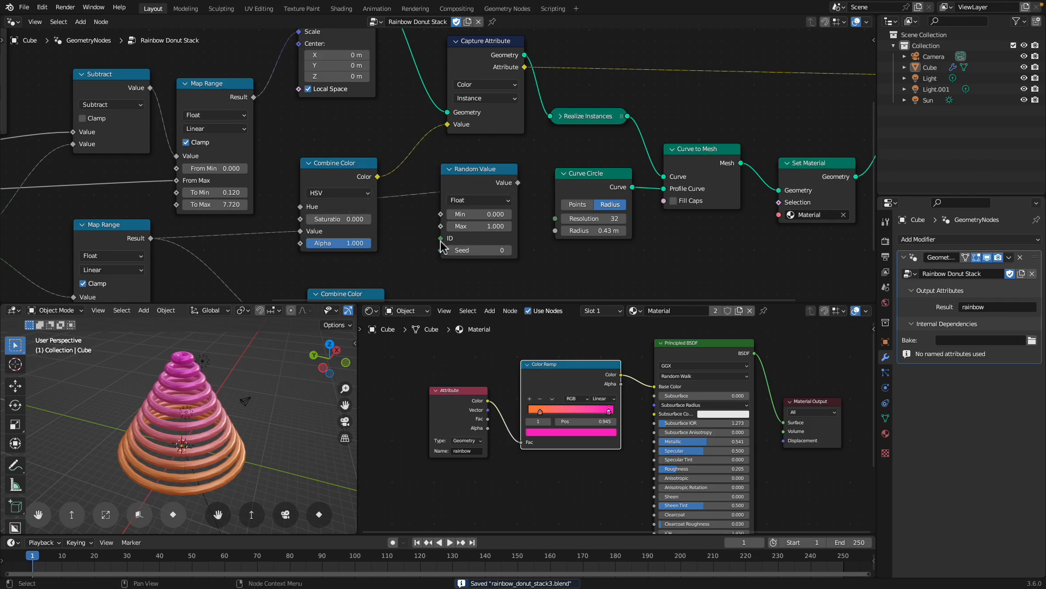
Feed Random Value into Capture Attribute; set the ramp to HSV Clockwise
left_click_drag(477, 169, 295, 130)
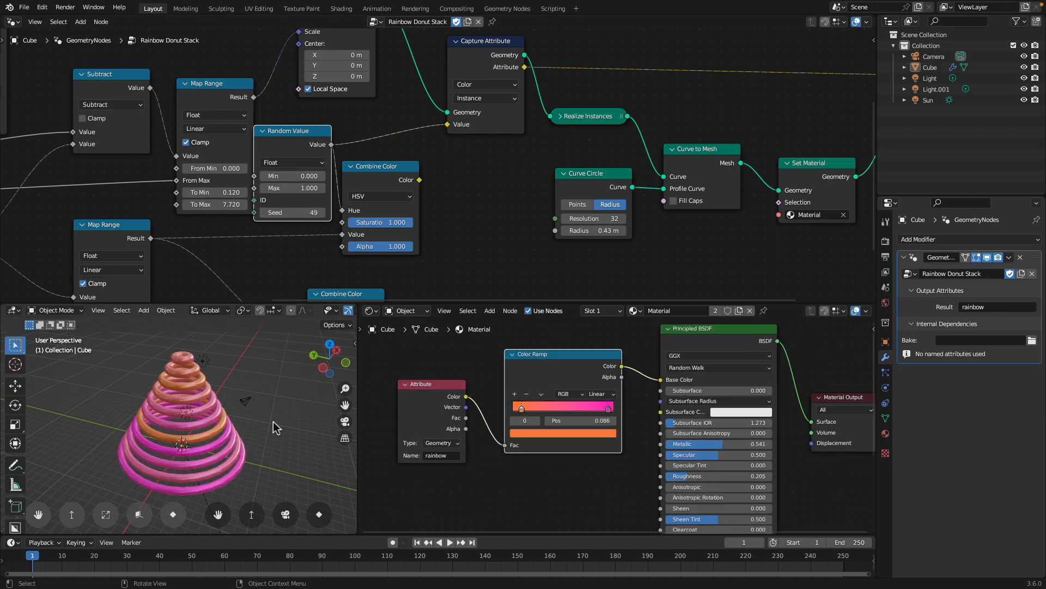
left_click(570, 393)
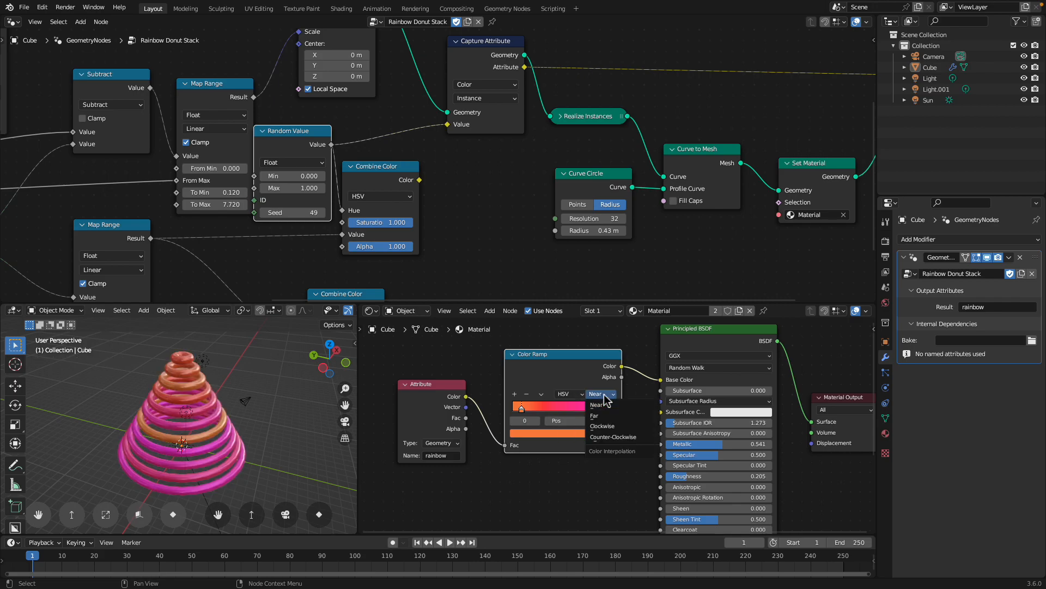
left_click(602, 425)
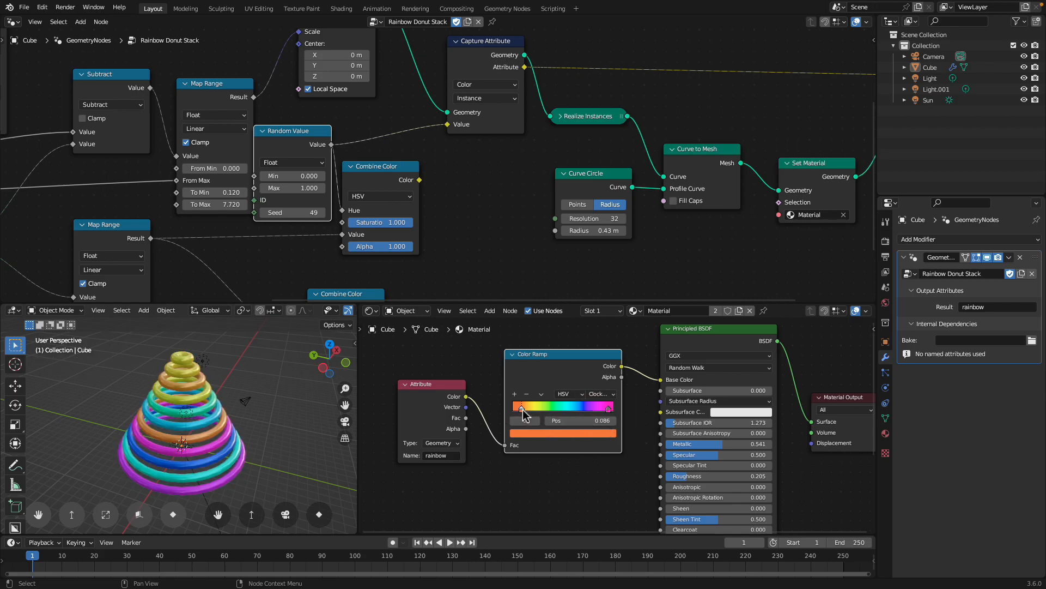
left_click_drag(522, 407, 514, 407)
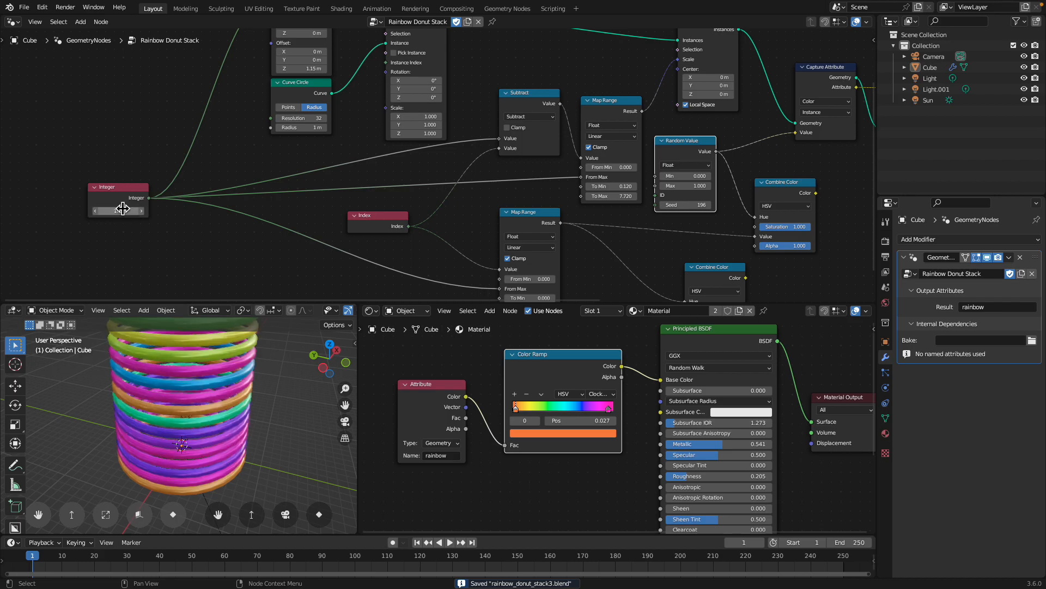
Enter 100 as the Integer node's ring count
type("100")
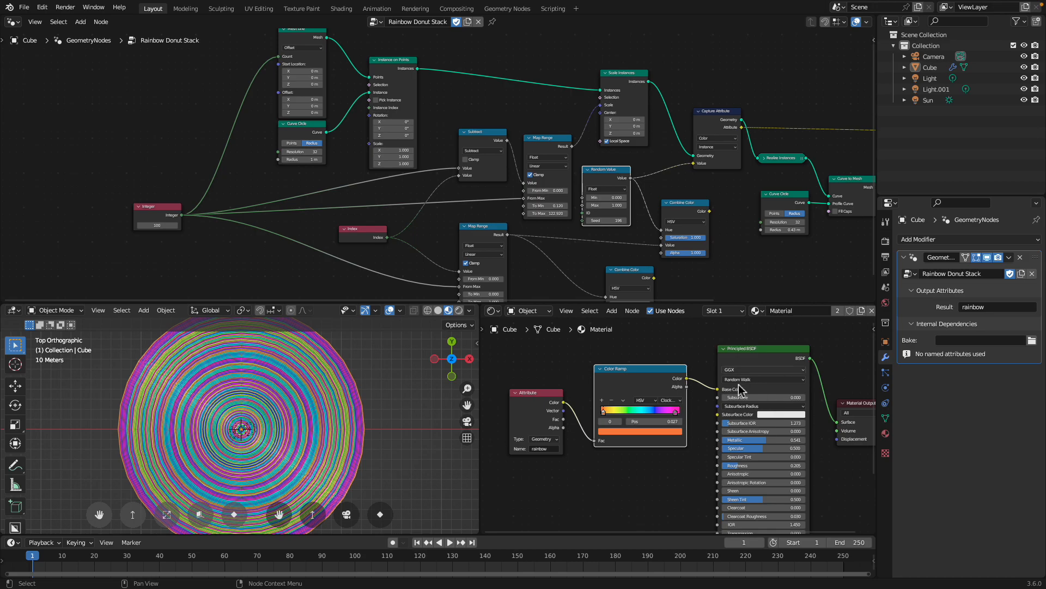
mouse_move(273, 425)
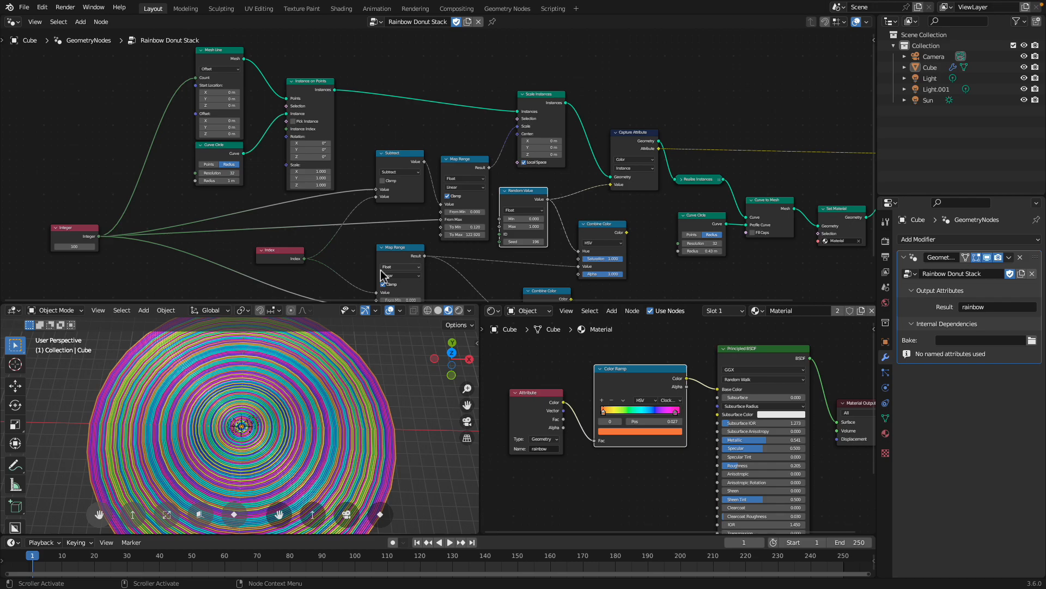
mouse_move(373, 280)
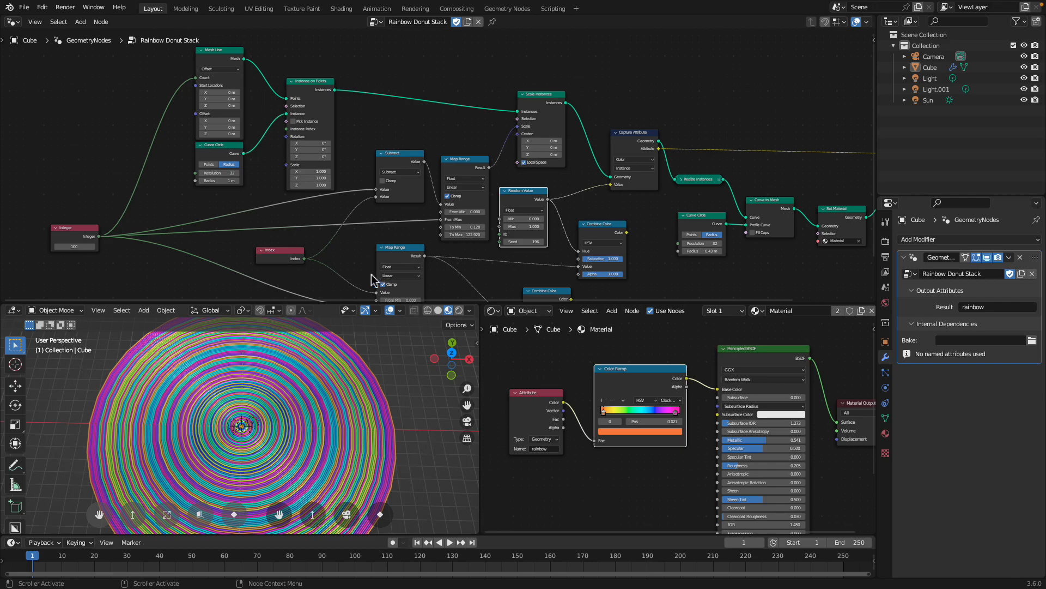